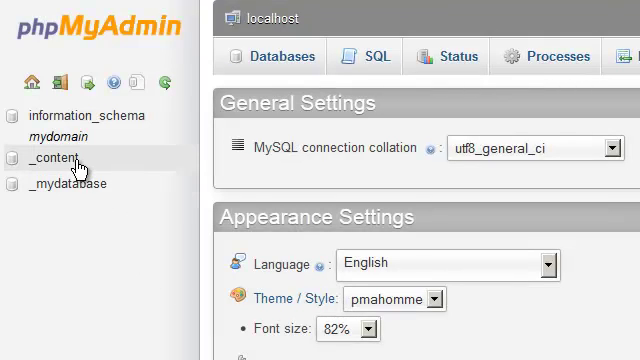
- Show the users table structure in mydomain_content and start adding one new column
left_click(50, 158)
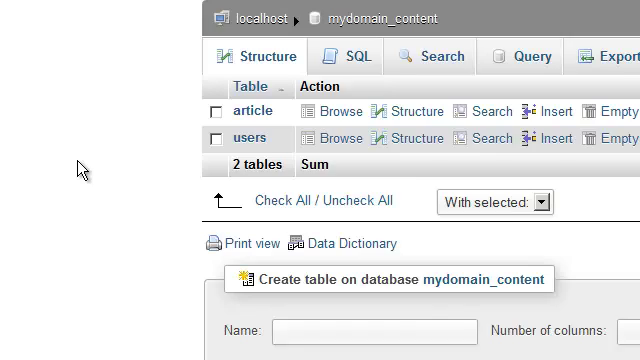
scroll("right", 3)
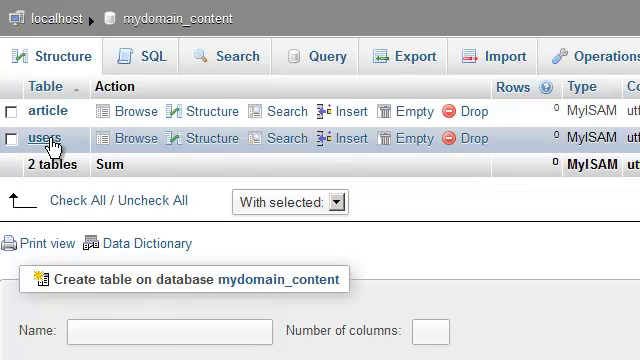
left_click(44, 140)
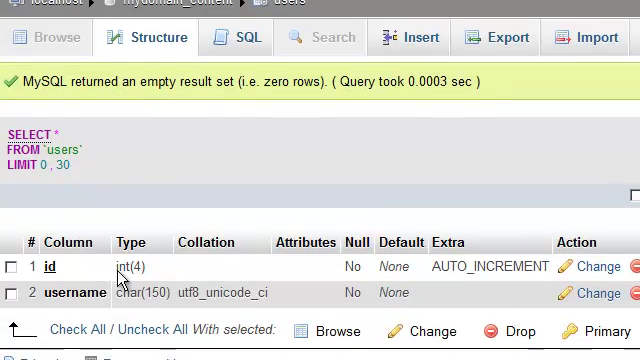
scroll("down", 3)
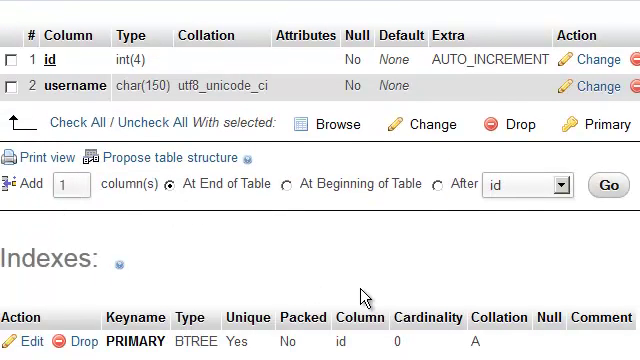
left_click(324, 124)
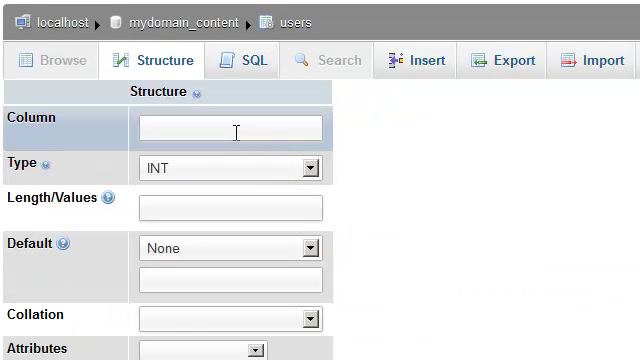
- Add a 'password' column of type CHAR length 150 and save the alteration
type("p")
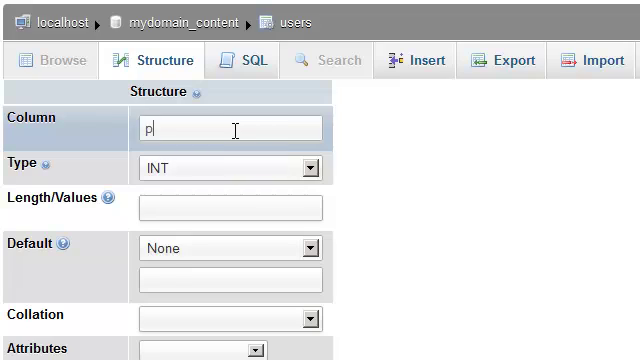
type("assword")
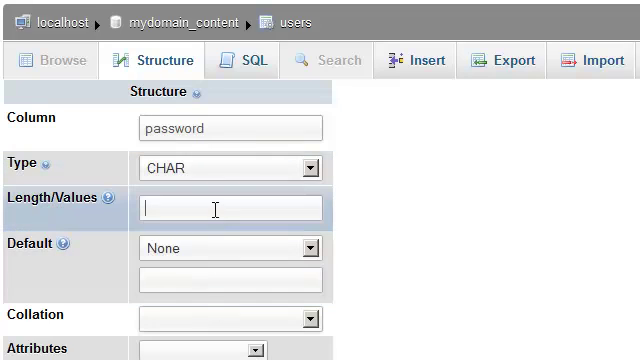
type("150")
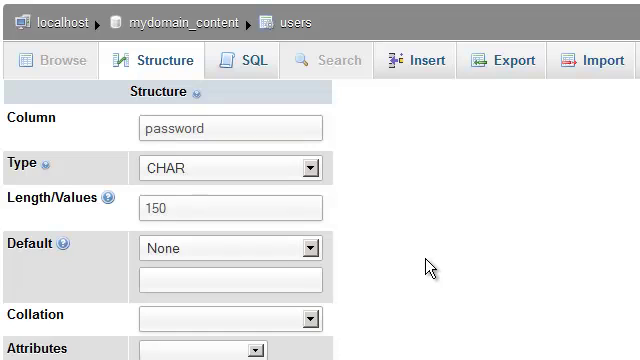
scroll("down", 3)
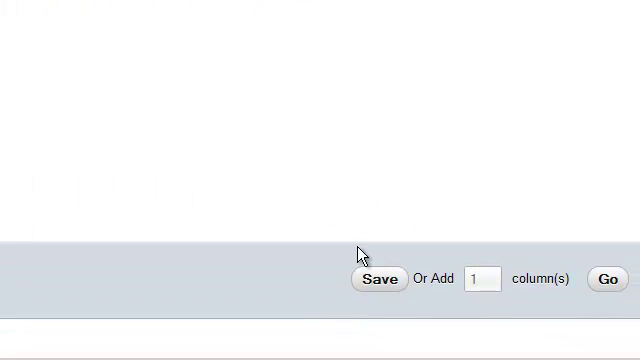
left_click(378, 280)
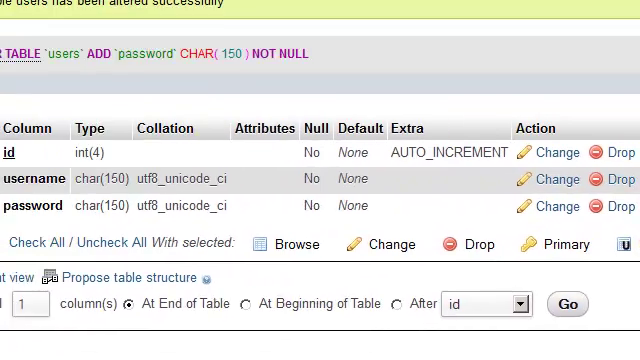